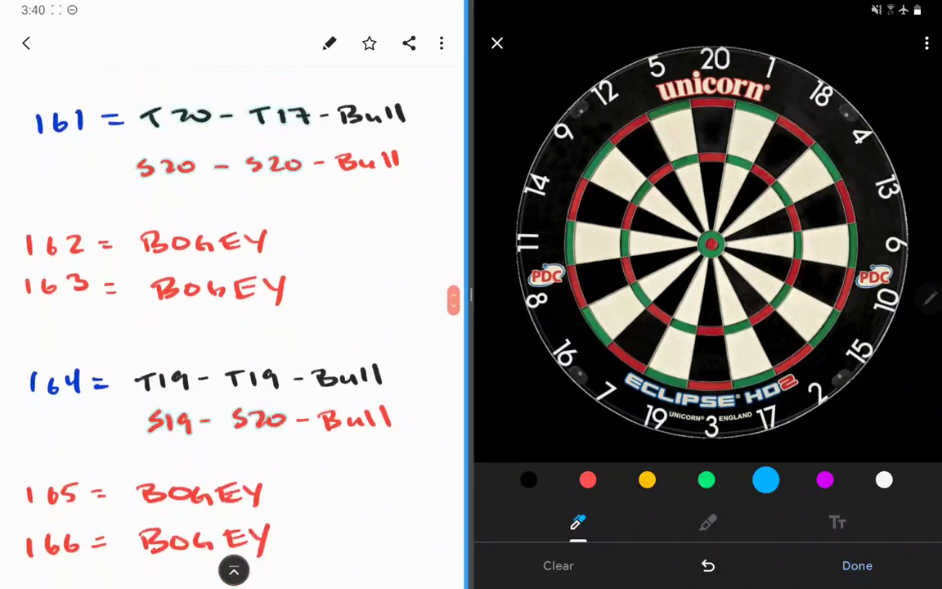
Step: Place trial dart marks on the treble 20 and bull, then undo all of them
left_click(712, 159)
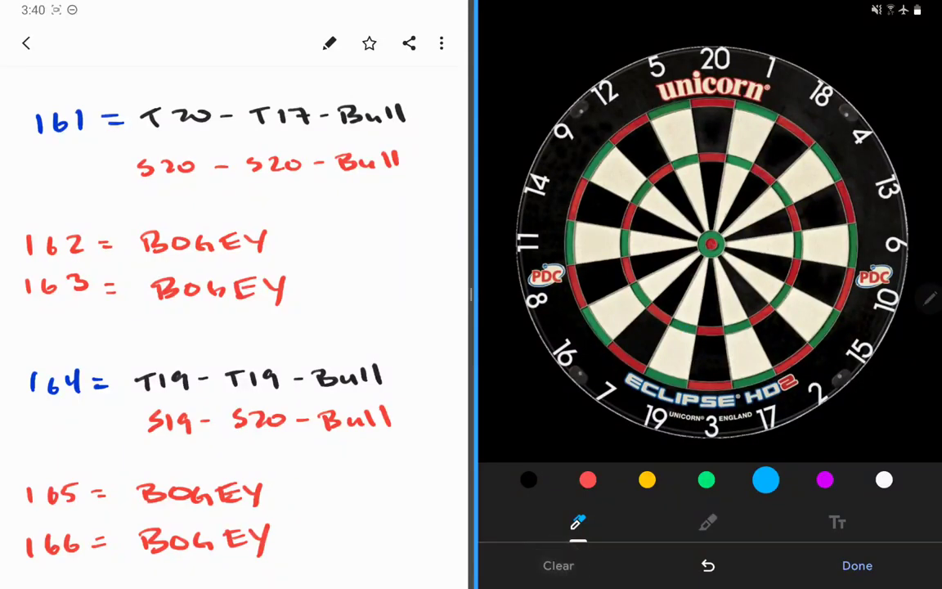
left_click(713, 155)
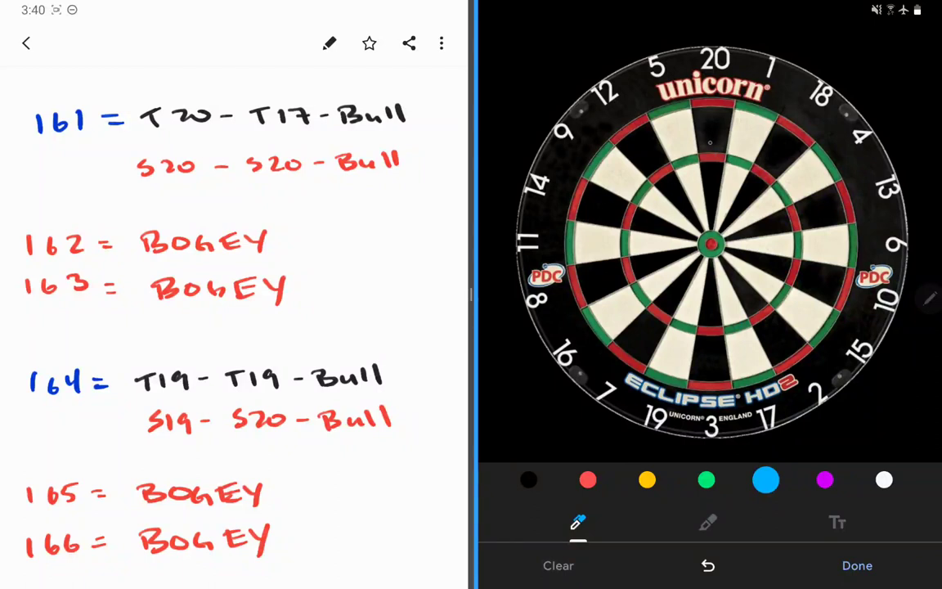
left_click(709, 139)
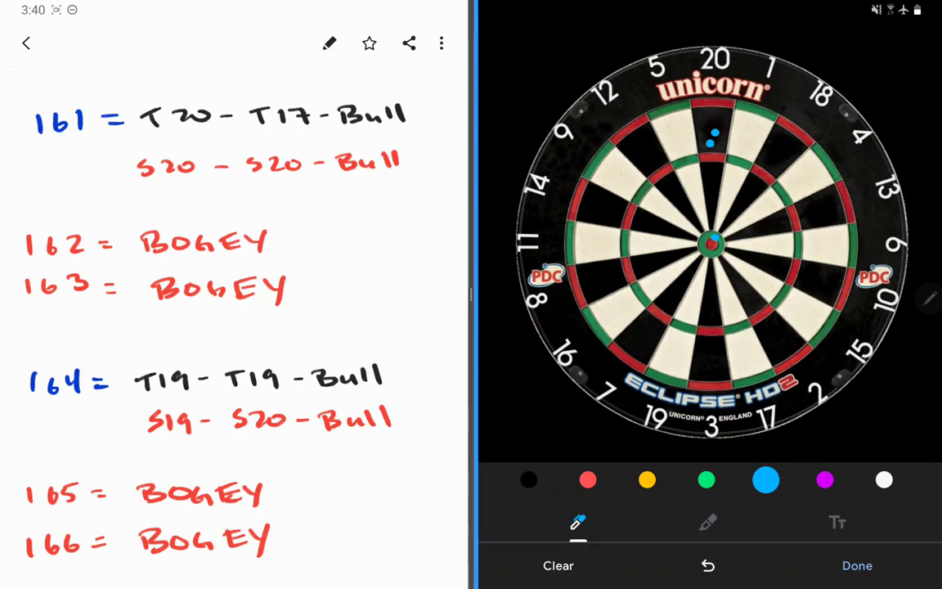
left_click(707, 565)
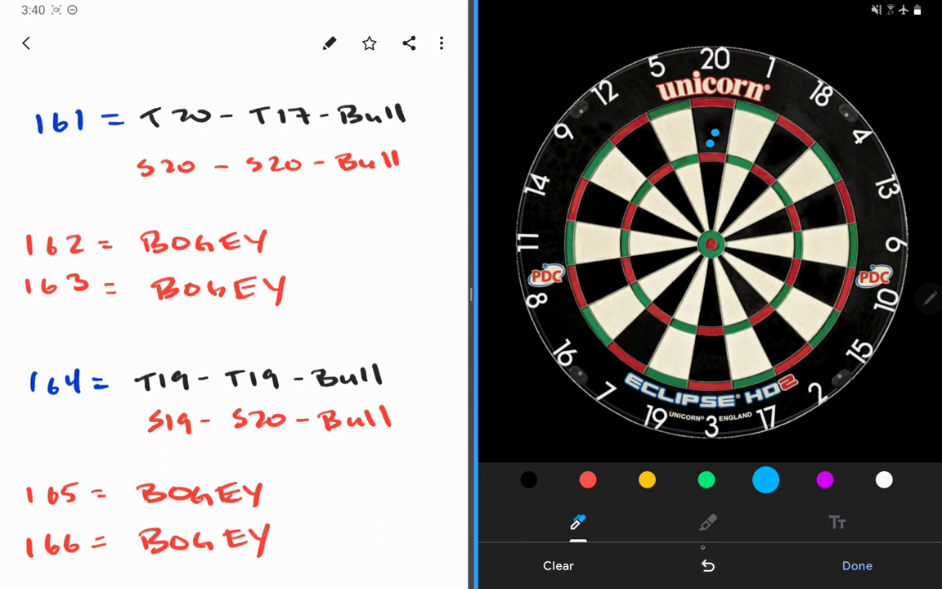
left_click(708, 564)
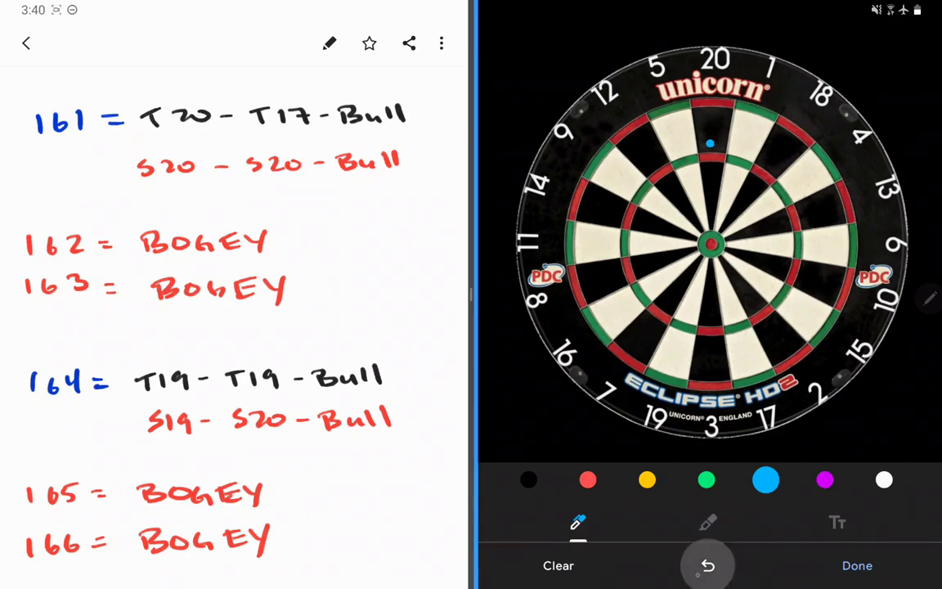
left_click(707, 565)
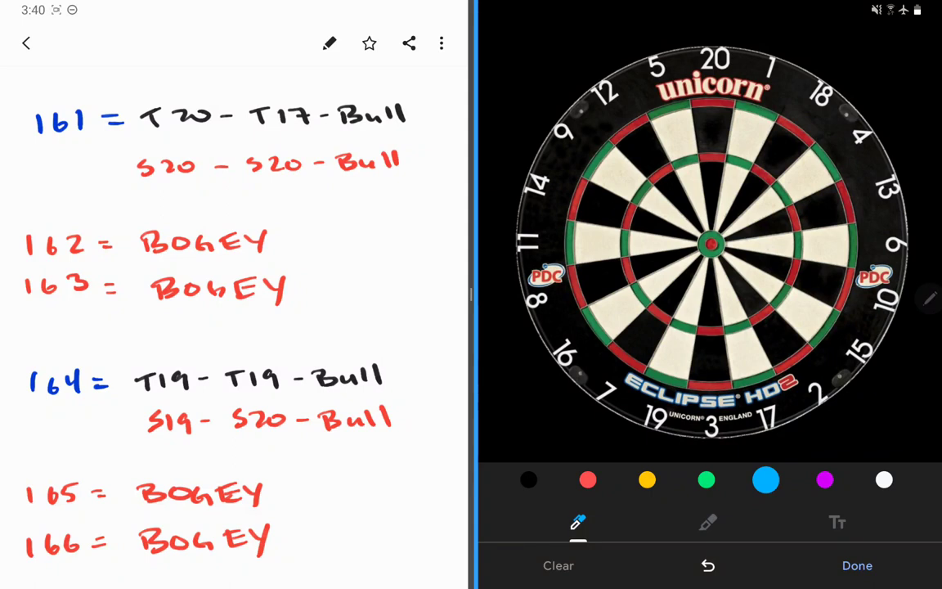
scroll("down", 3)
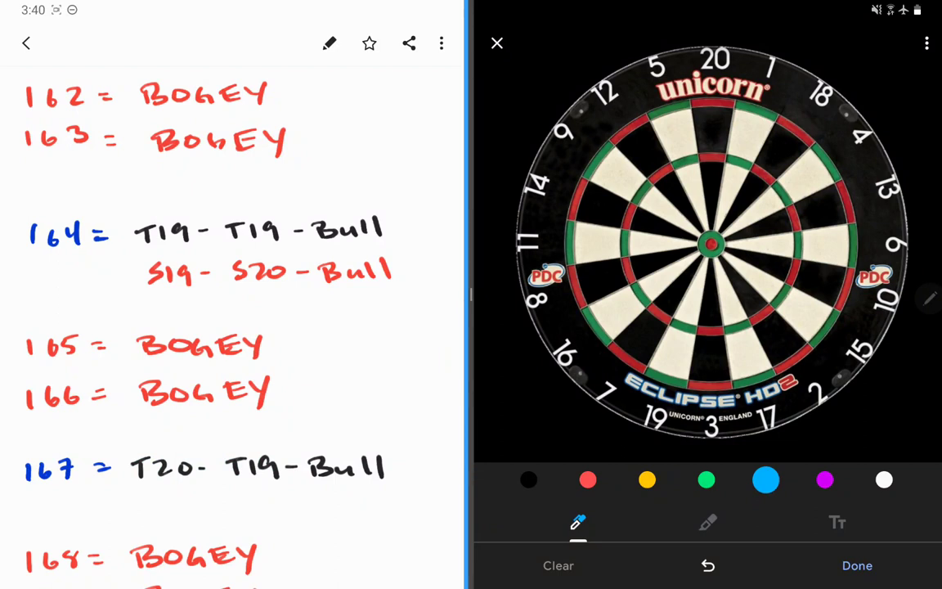
scroll("down", 3)
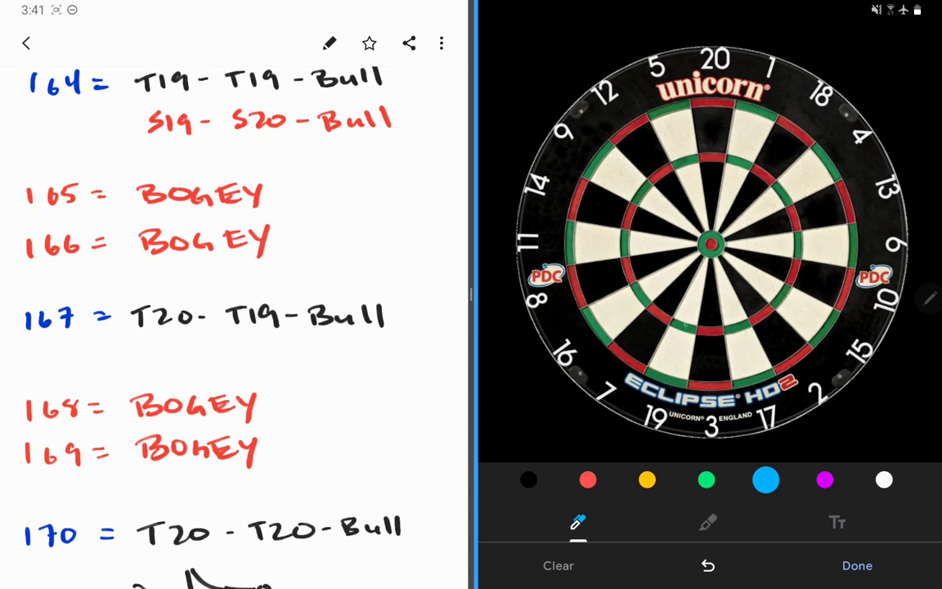
Step: Try a mark on the 19 bed, remove it, and mark two darts in treble 20
left_click(678, 338)
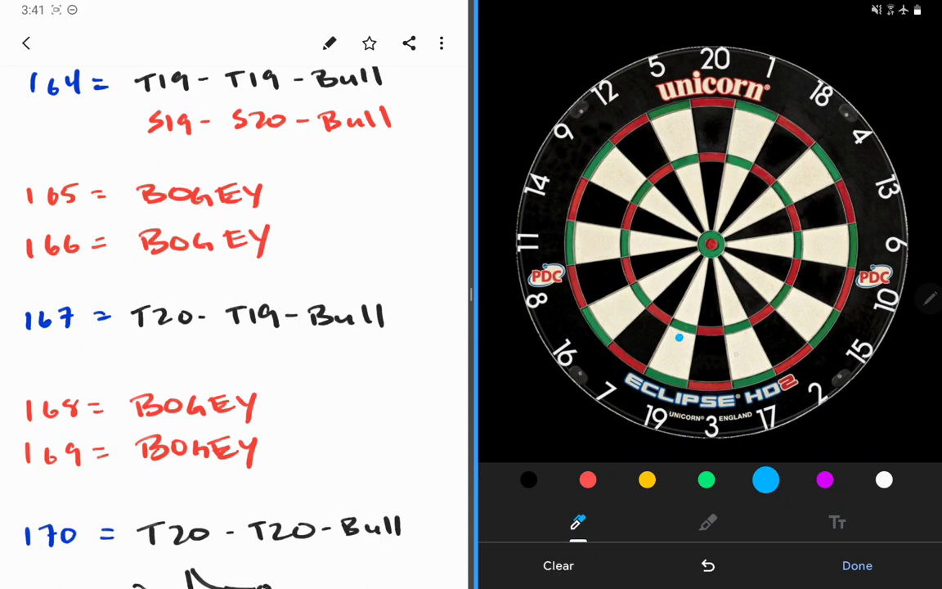
left_click(708, 150)
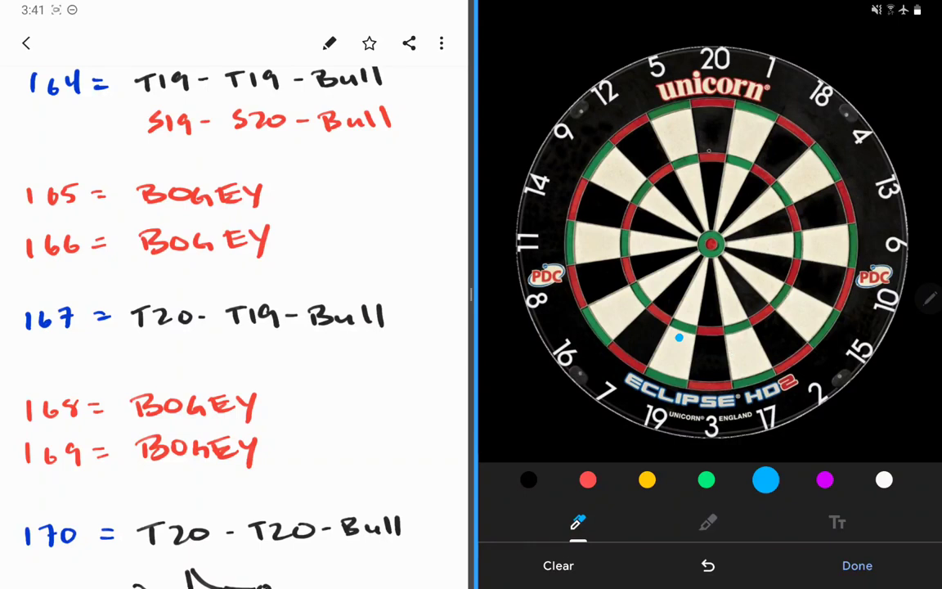
left_click(709, 145)
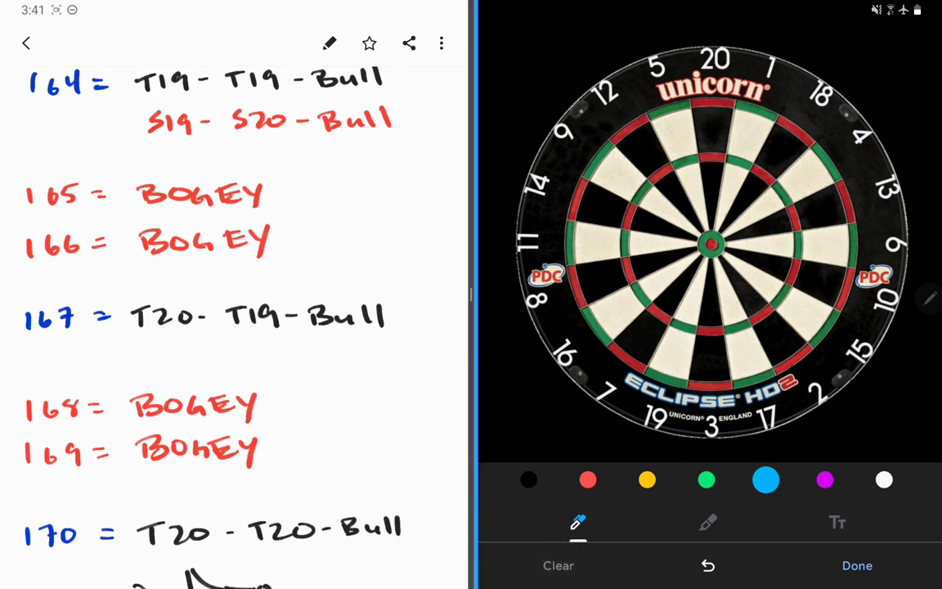
left_click(682, 327)
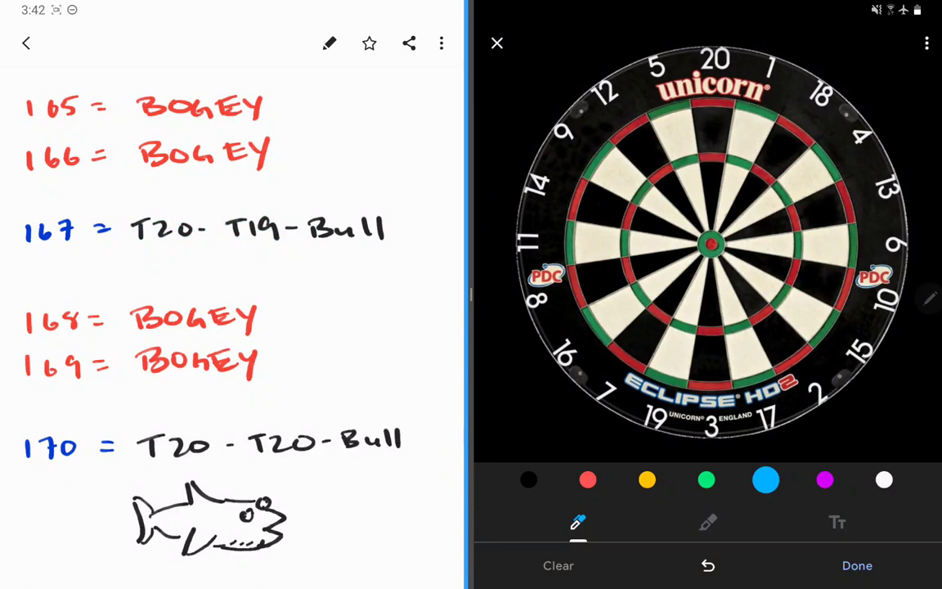
left_click(713, 154)
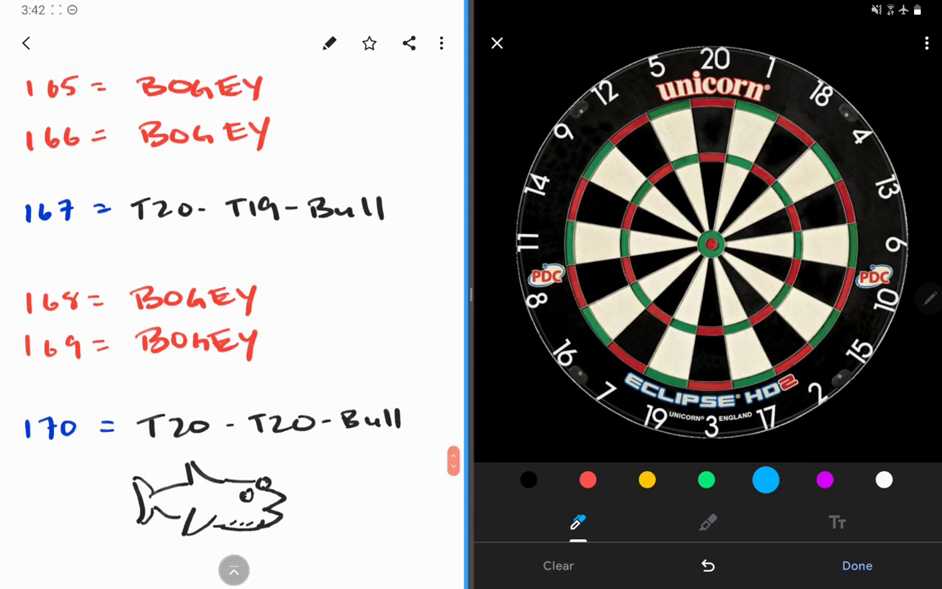
scroll("down", 3)
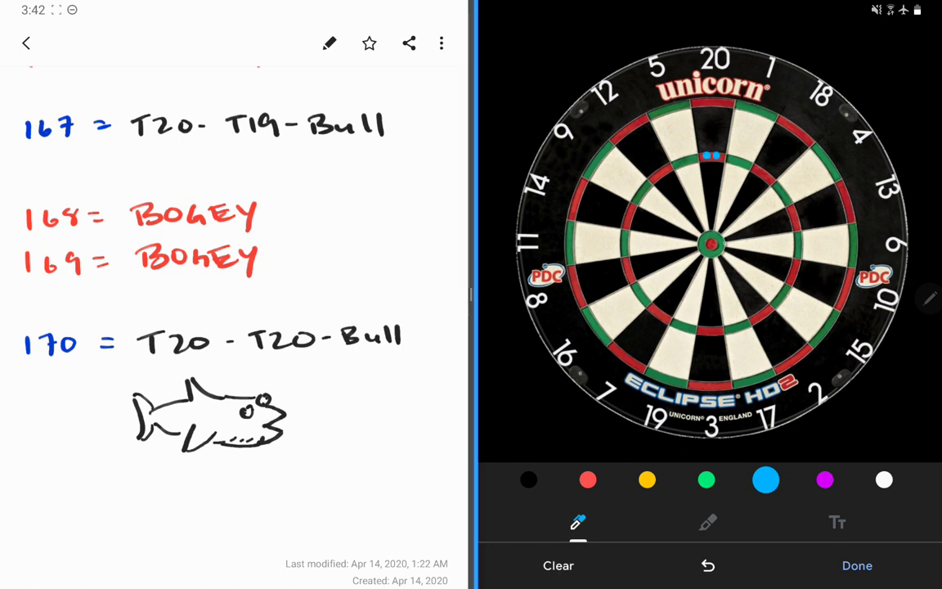
Step: Mark the final dart on the bullseye, completing the T20-T20-Bull route
left_click(711, 243)
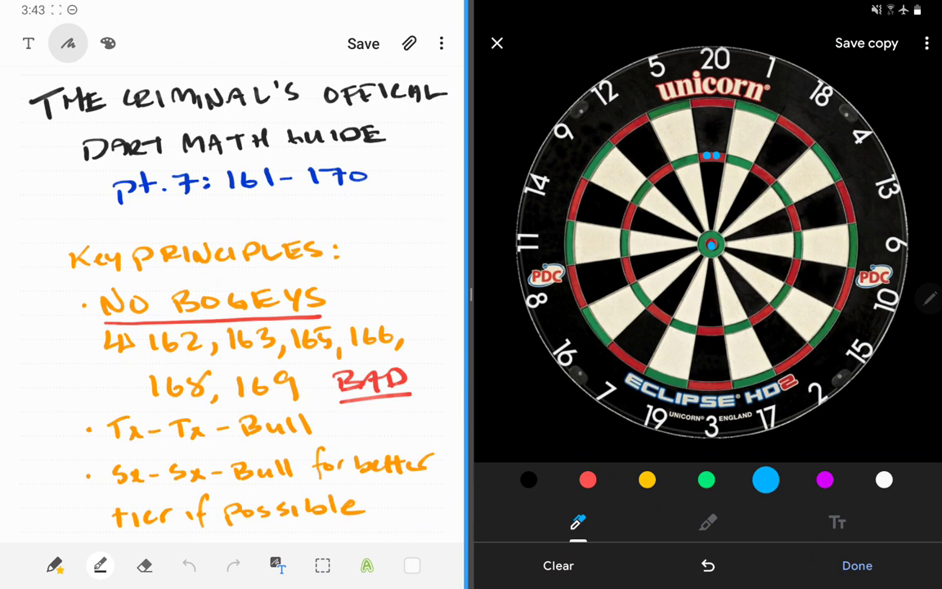
scroll("down", 3)
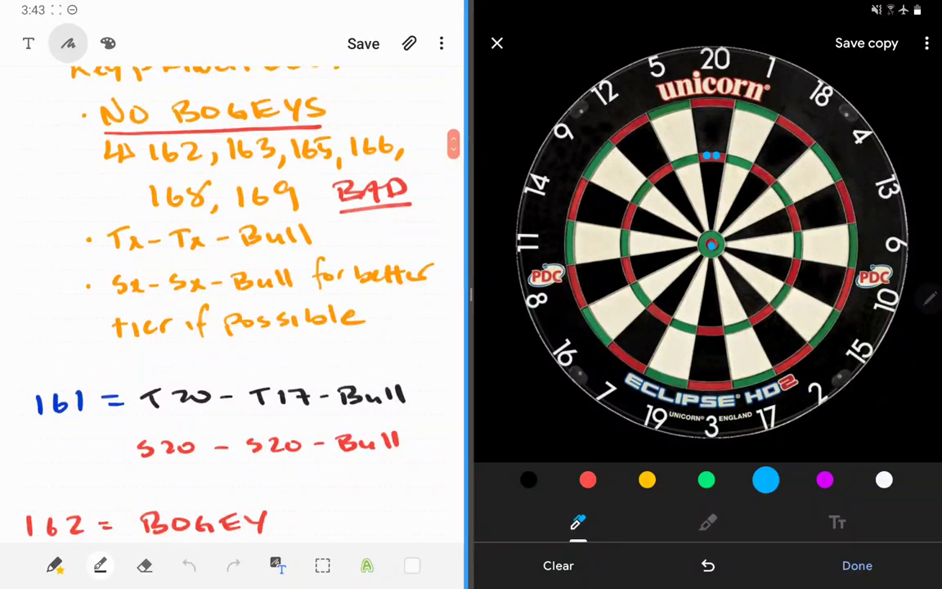